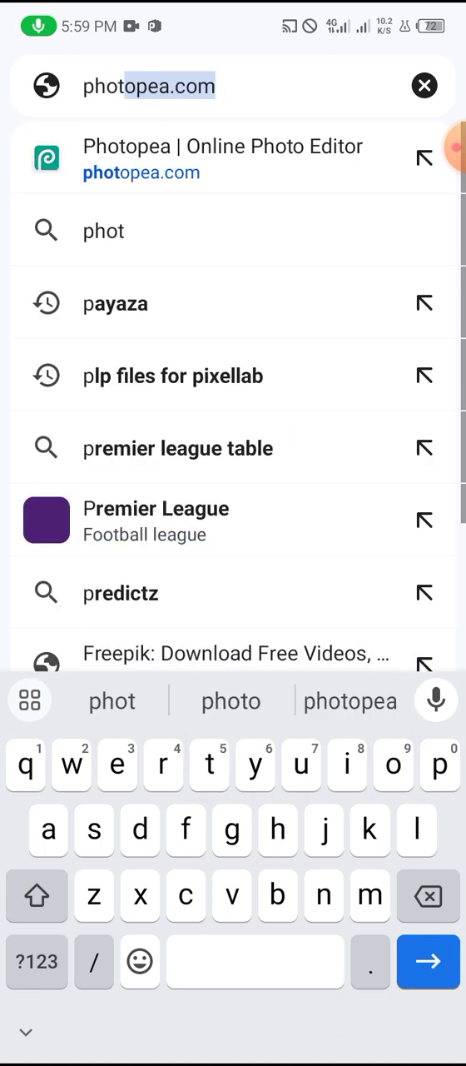
Step: Go to photopea.com via the 'Photopea | Online Photo Editor' suggestion
left_click(222, 158)
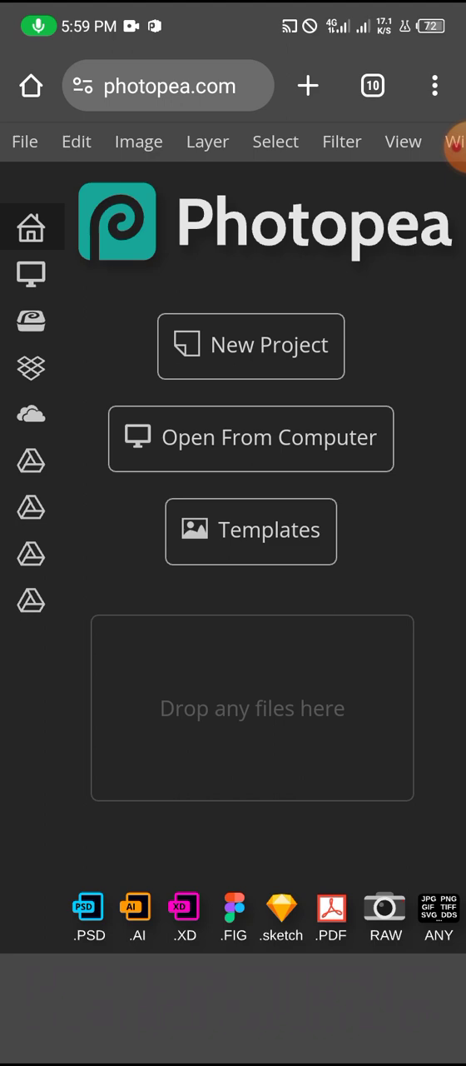
Step: Create a new blank white project from the start screen
left_click(251, 345)
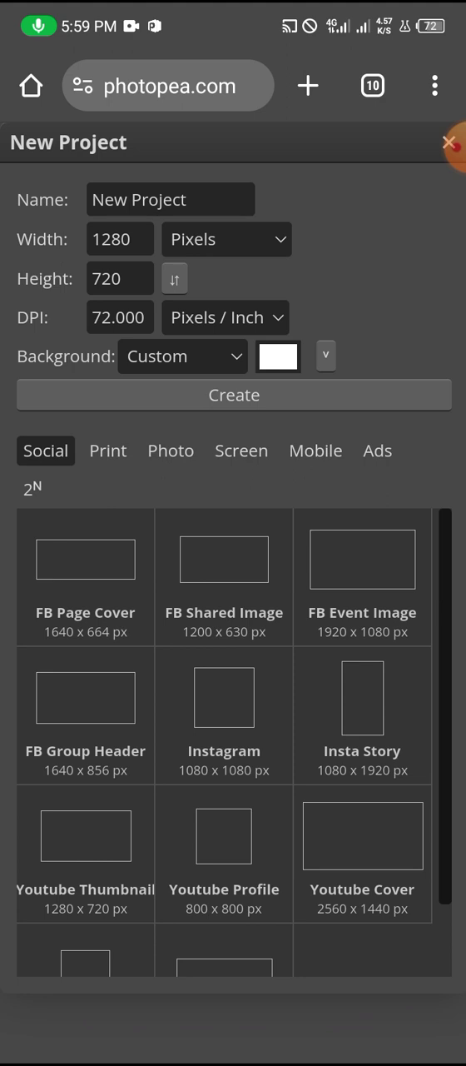
left_click(234, 394)
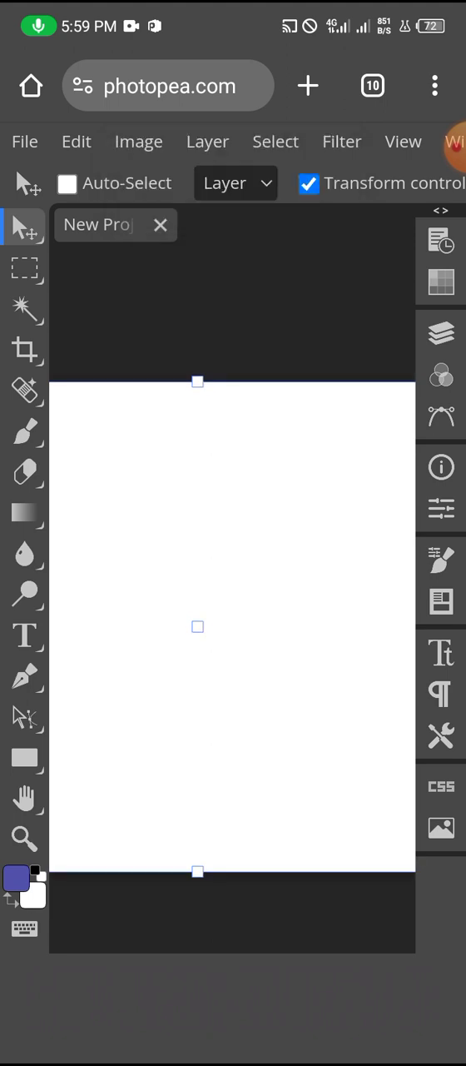
Step: Start adding an image from the device to show the Camera/Files/Nearby picker
left_click(24, 141)
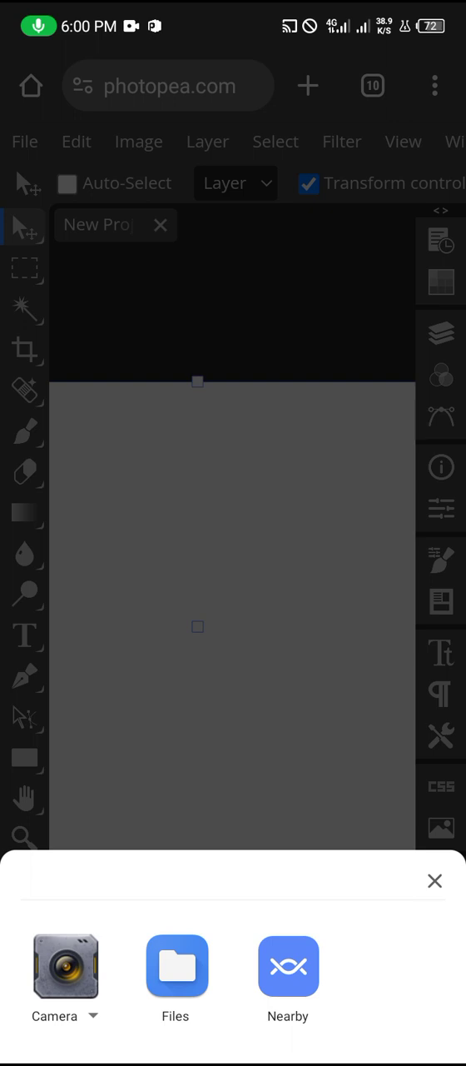
Step: Pick the photo of the man in white from Downloads in Files
left_click(176, 967)
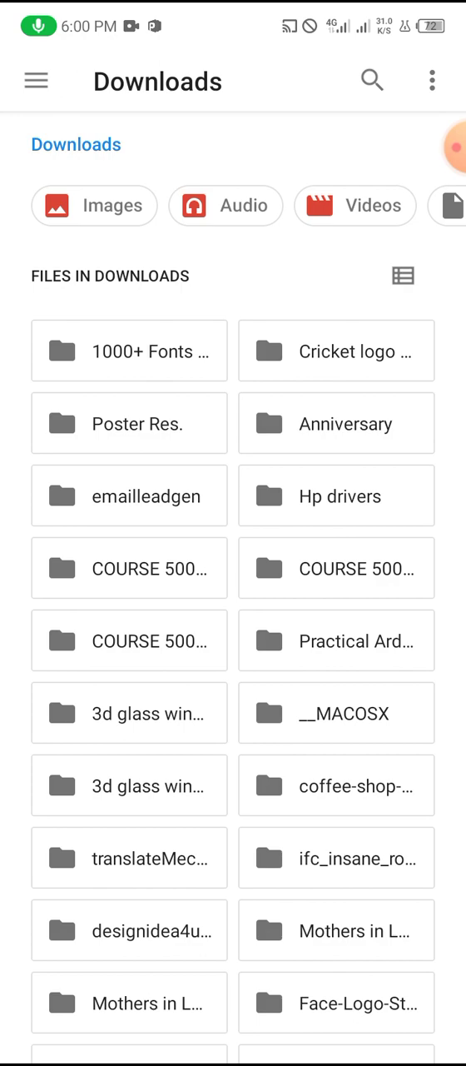
scroll("down", 3)
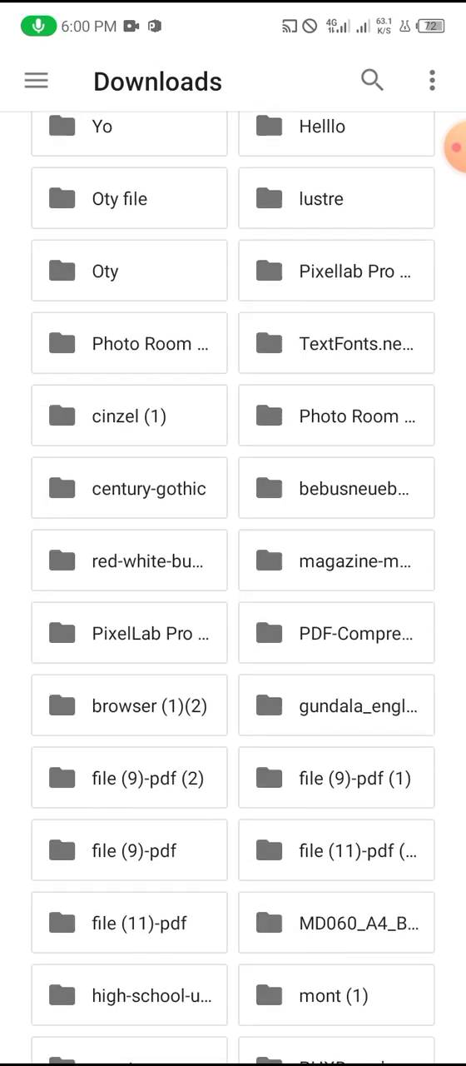
scroll("down", 3)
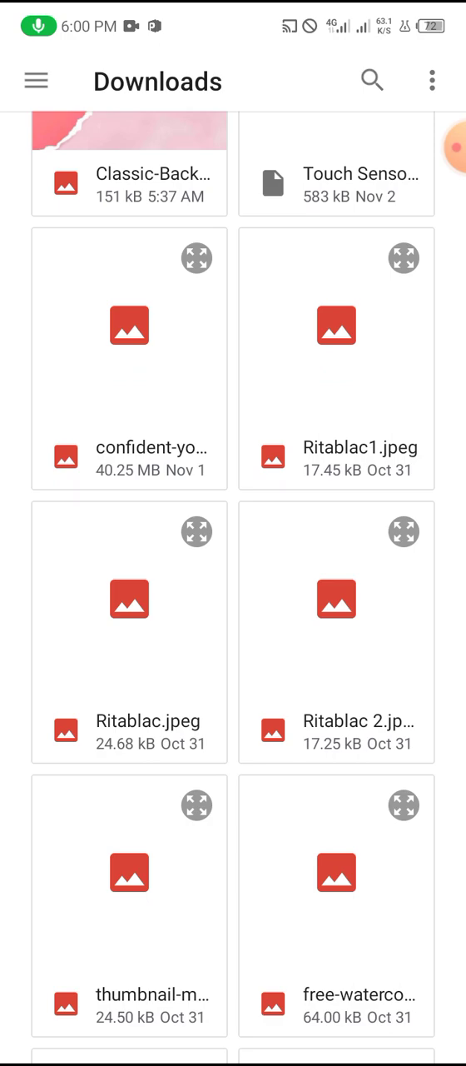
scroll("down", 3)
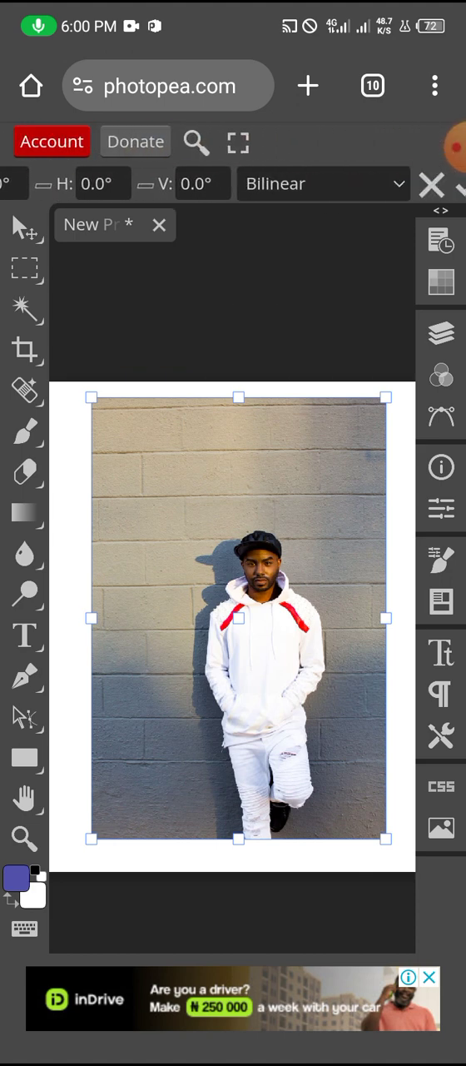
Step: Commit the placed photo as a layer and switch to the Magic Wand tool
left_click(25, 227)
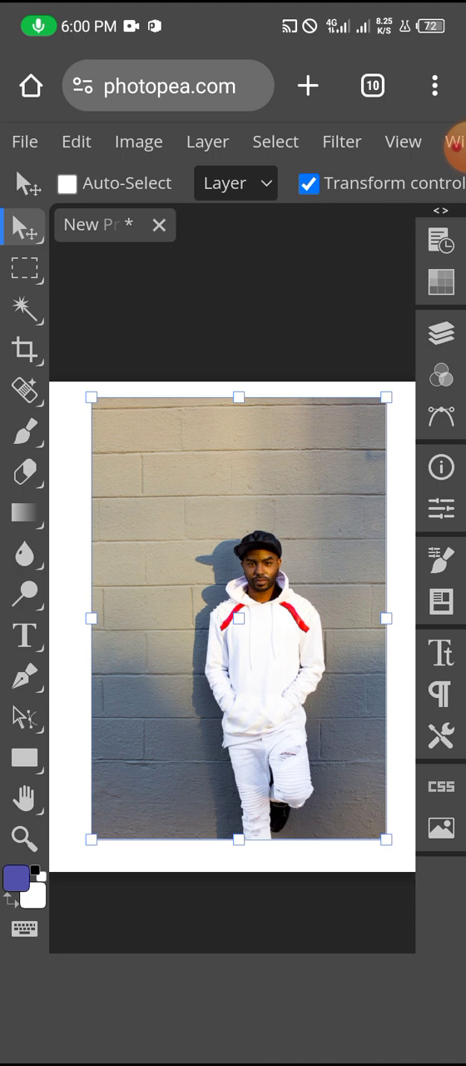
left_click(25, 309)
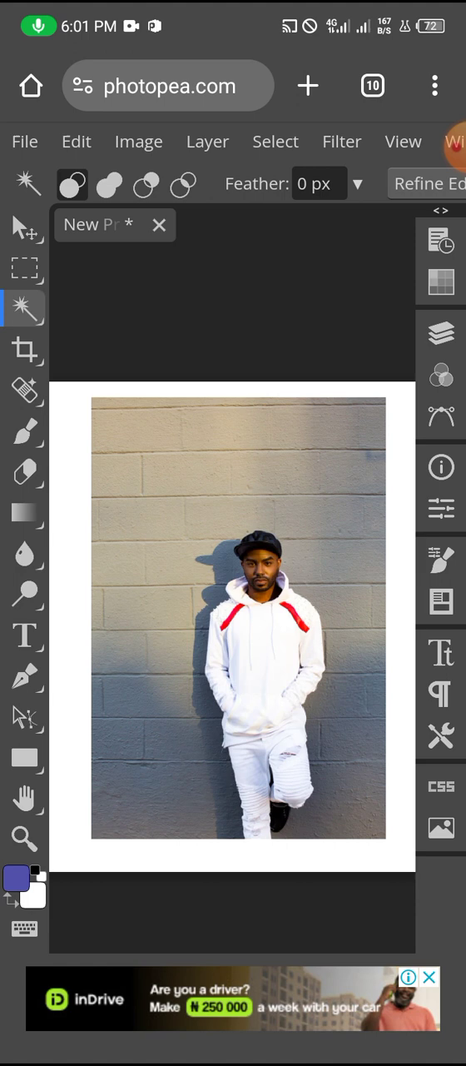
Step: Select the man with Select Subject from the Magic Wand options bar
scroll("left", 3)
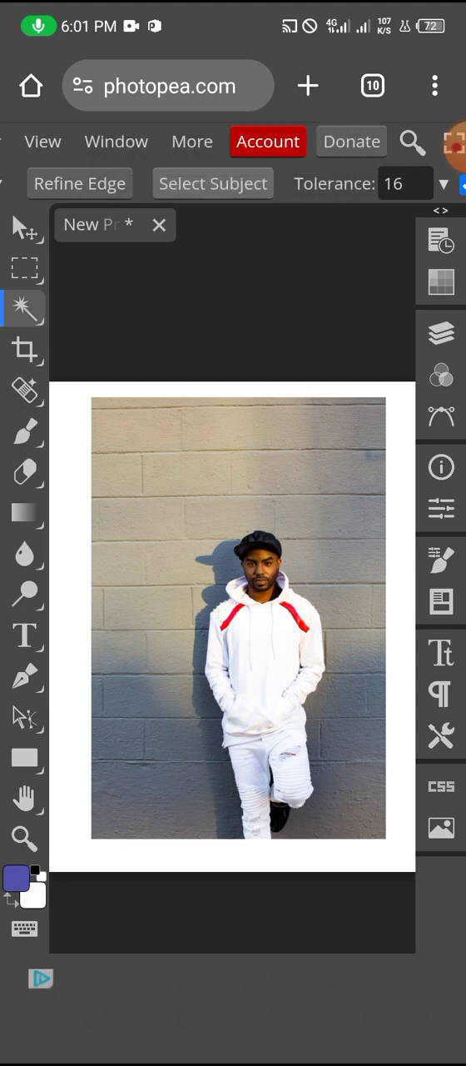
left_click(213, 183)
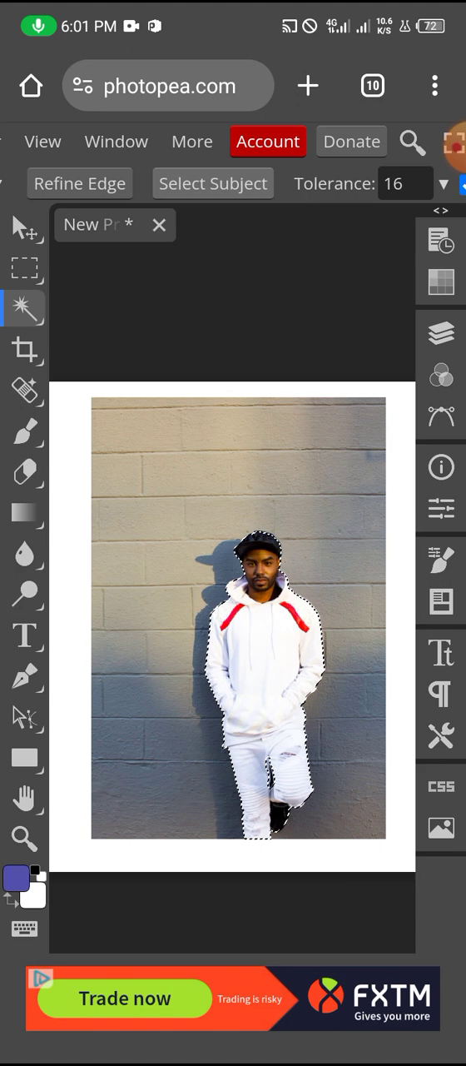
left_click(327, 141)
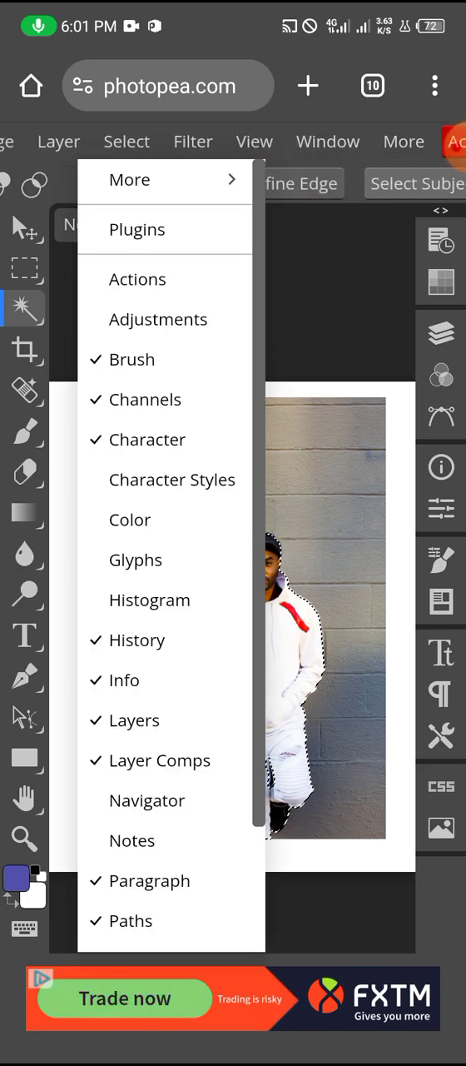
Step: Invert the selection with Select > Inverse to cover the brick-wall background
left_click(235, 140)
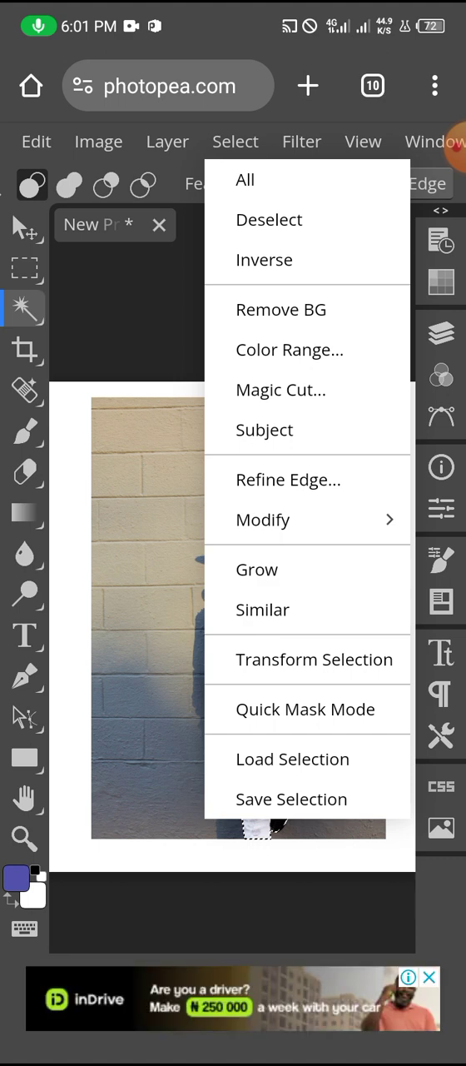
mouse_move(264, 260)
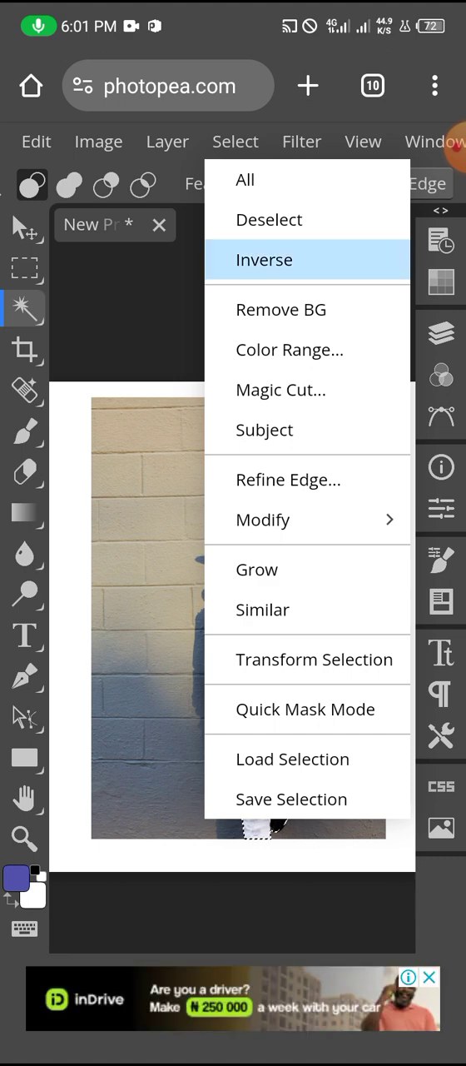
left_click(264, 259)
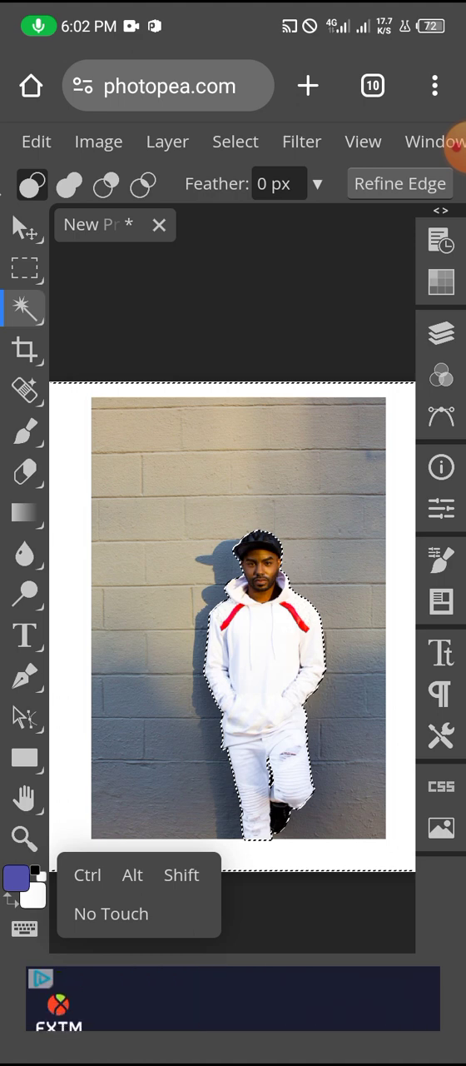
Step: Open Select > Magic Cut to preview the man on transparency
left_click(236, 140)
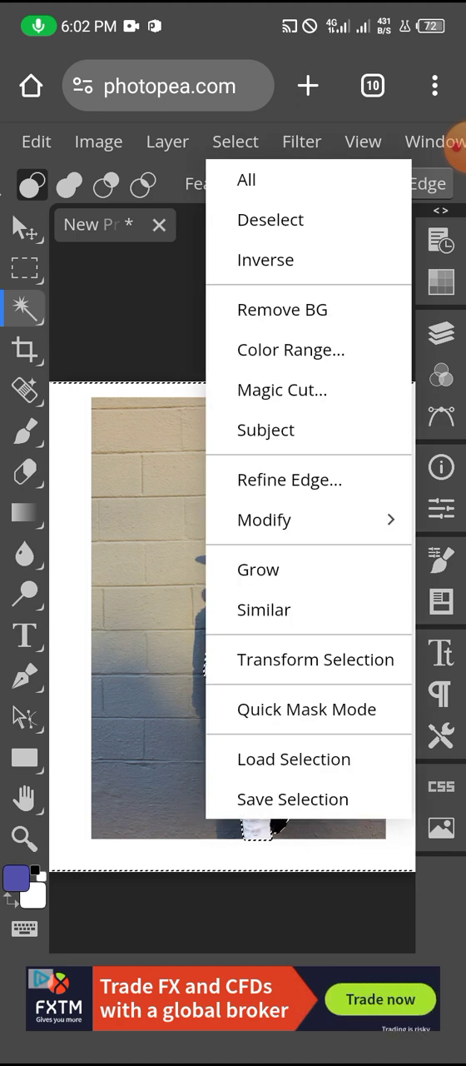
mouse_move(283, 390)
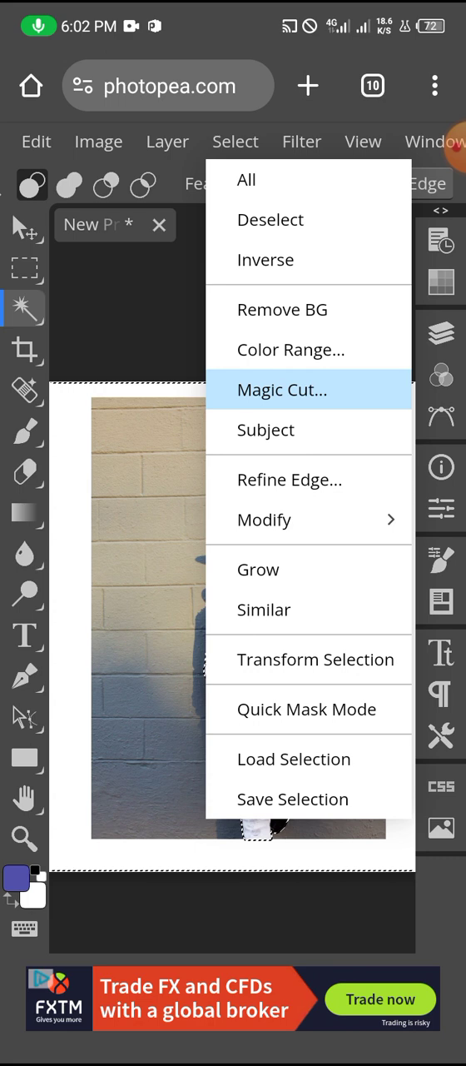
left_click(282, 390)
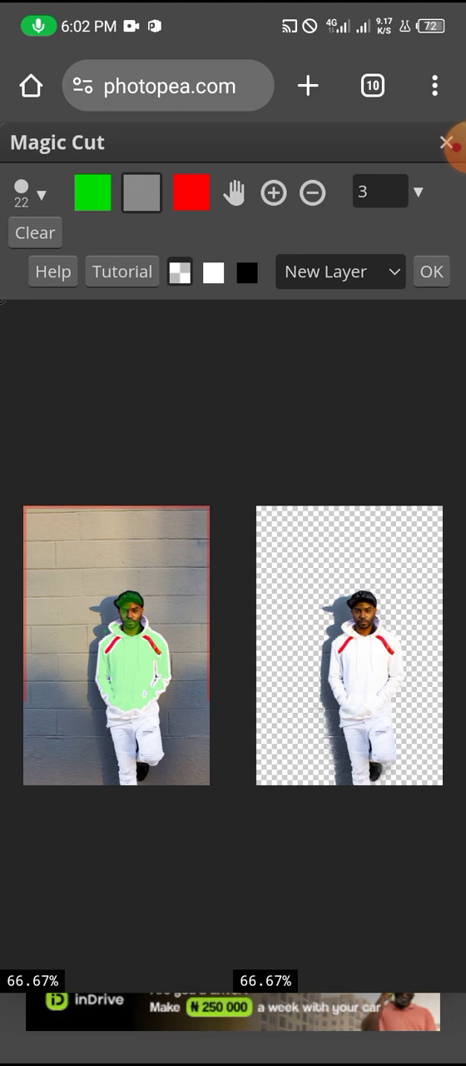
Step: Apply the Magic Cut result, then run Select > Remove BG
left_click(432, 272)
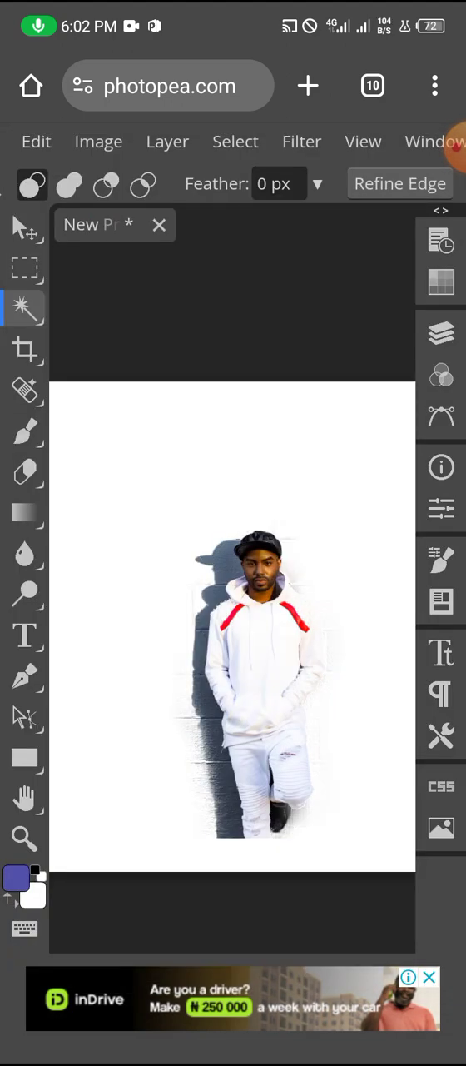
left_click(236, 141)
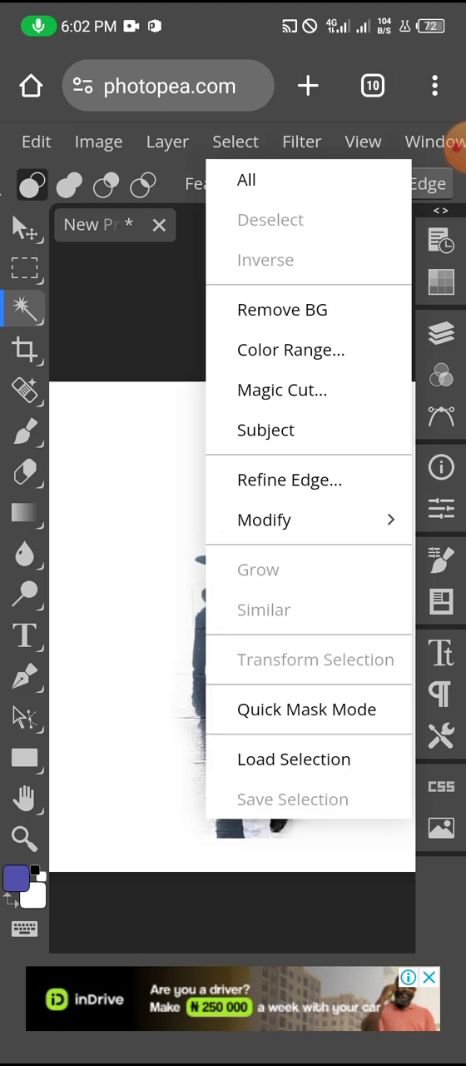
left_click(283, 308)
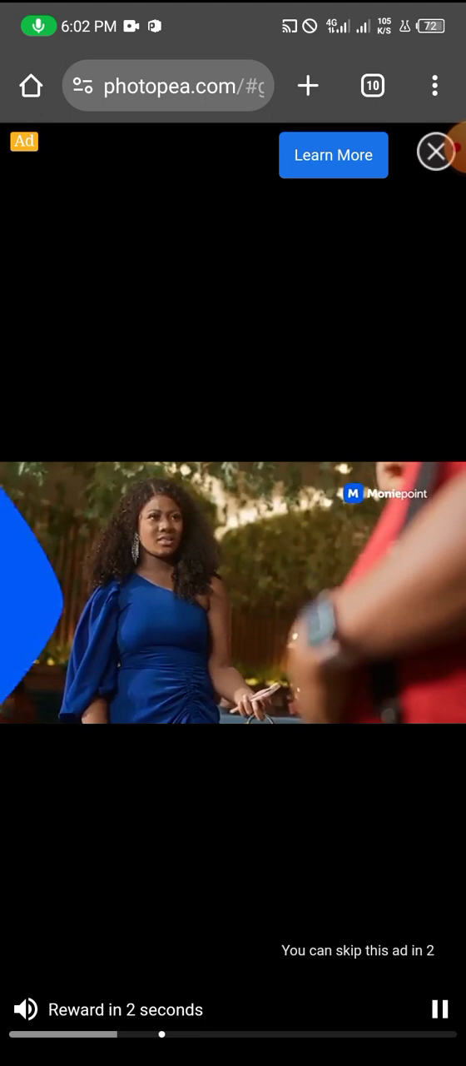
Step: Close the rewarded ad so Remove BG leaves the man on transparency
left_click(437, 151)
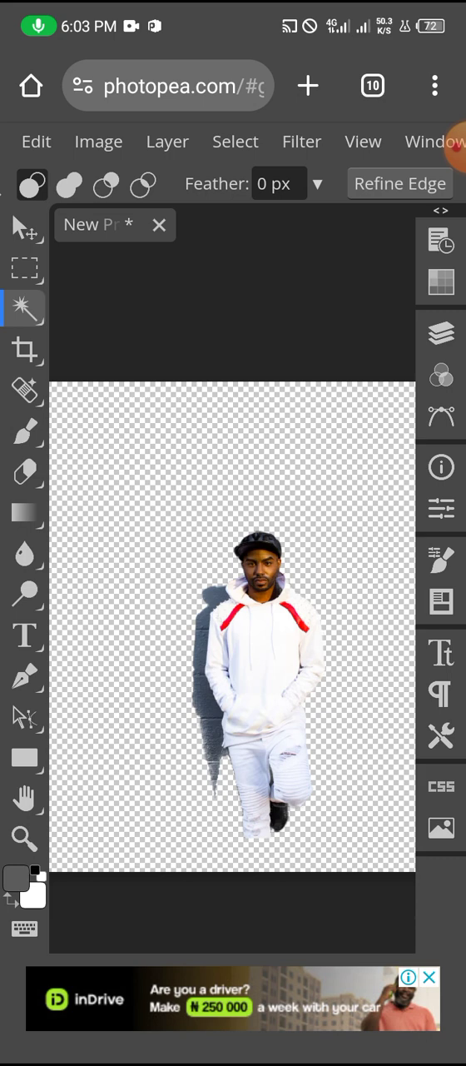
Step: Reveal the Export as format list (PNG, JPG, WEBP) from the File menu
left_click(36, 141)
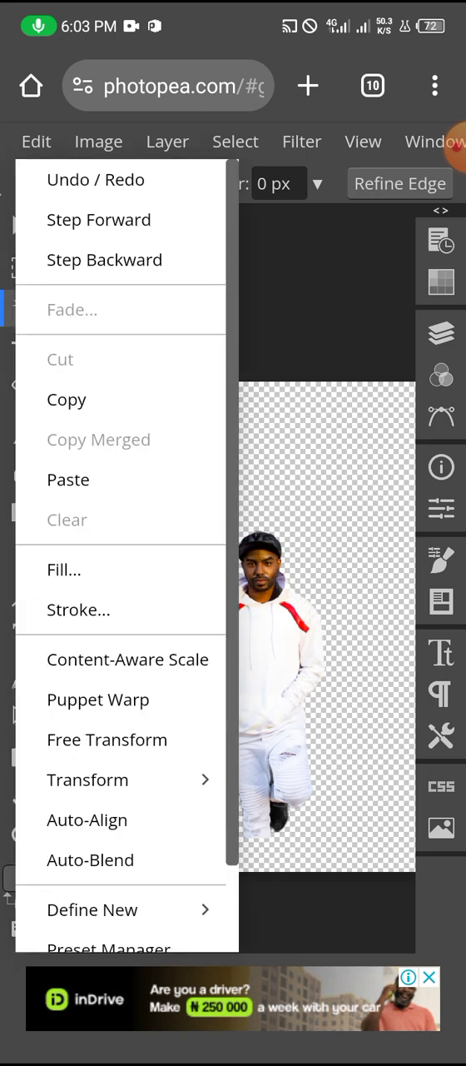
left_click(25, 141)
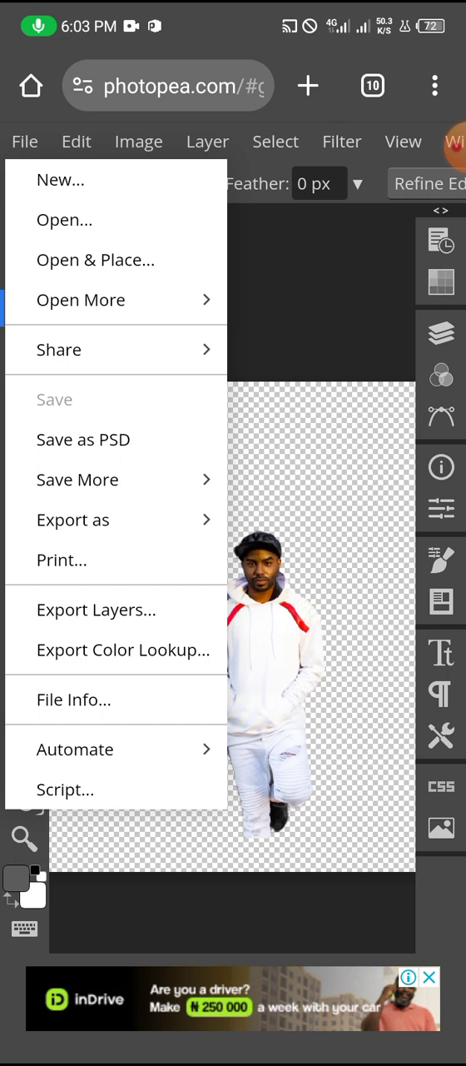
left_click(73, 520)
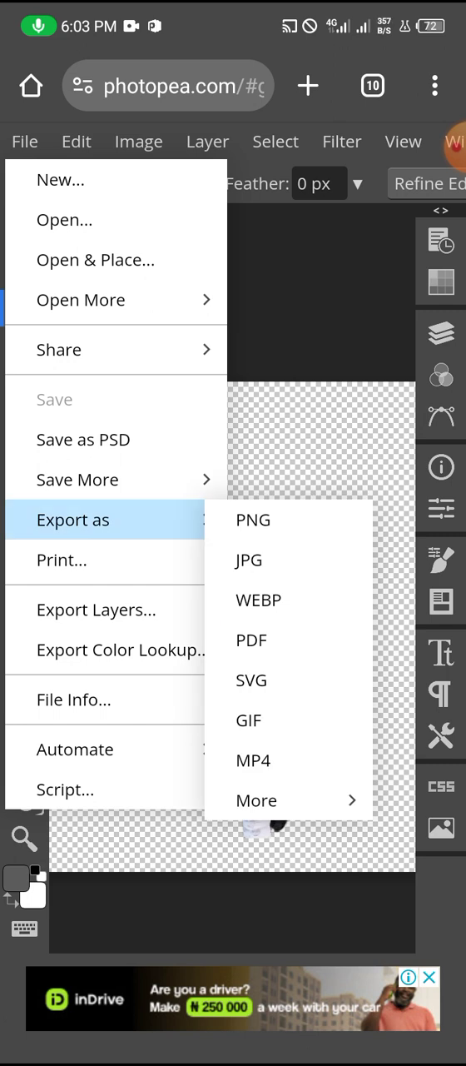